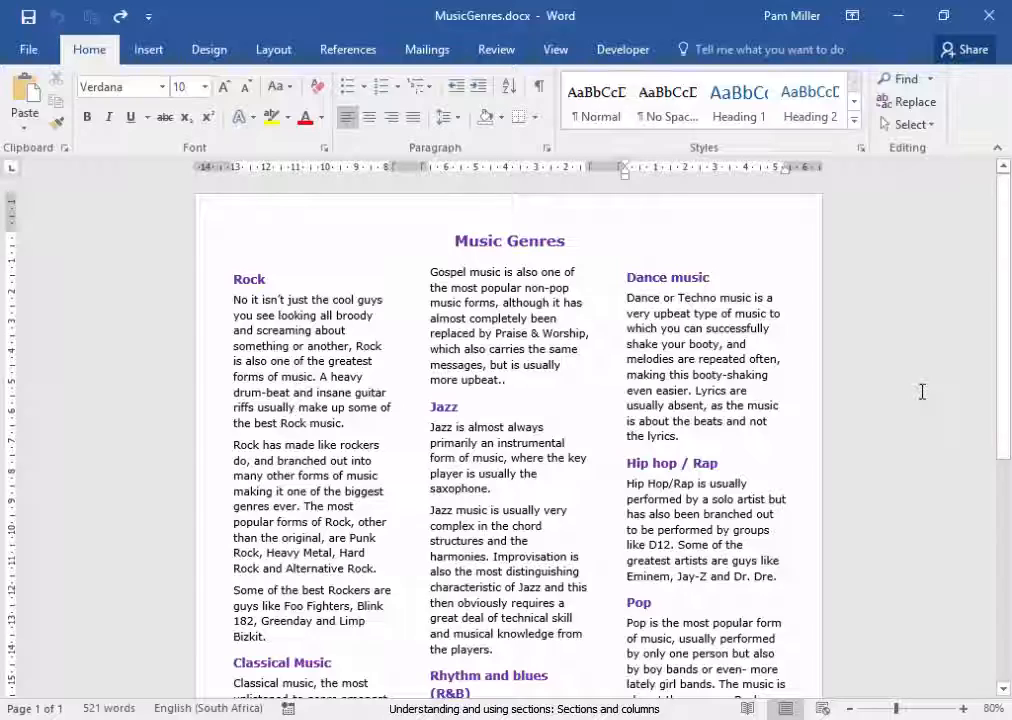
Turn on Show/Hide ¶ to reveal formatting marks, then view the end of the text.
scroll("down", 3)
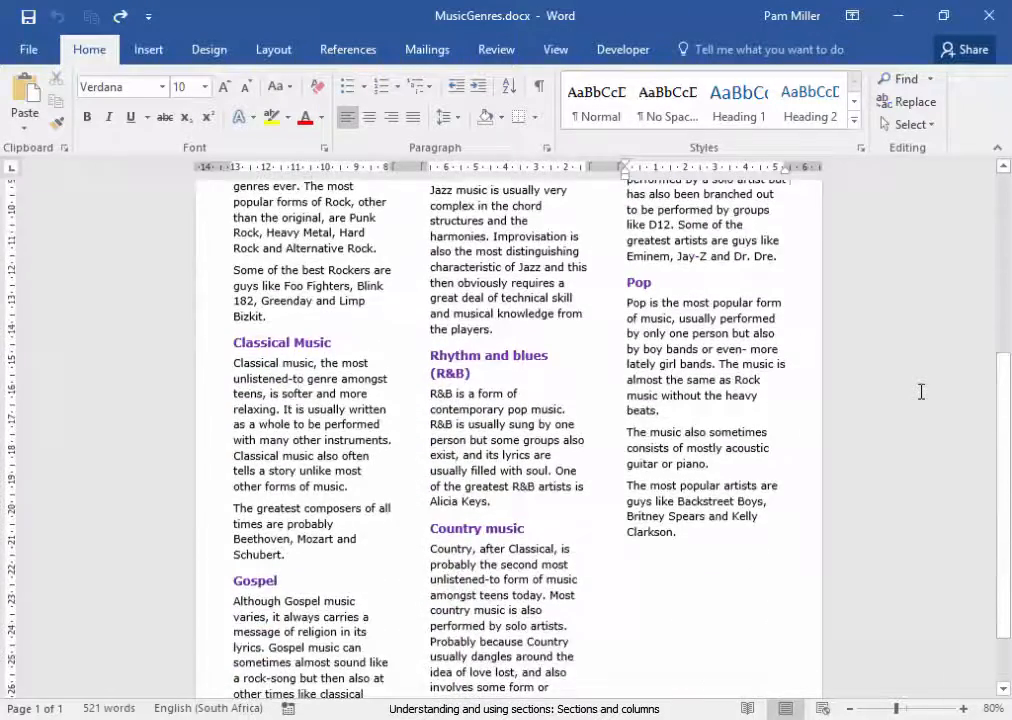
scroll("down", 3)
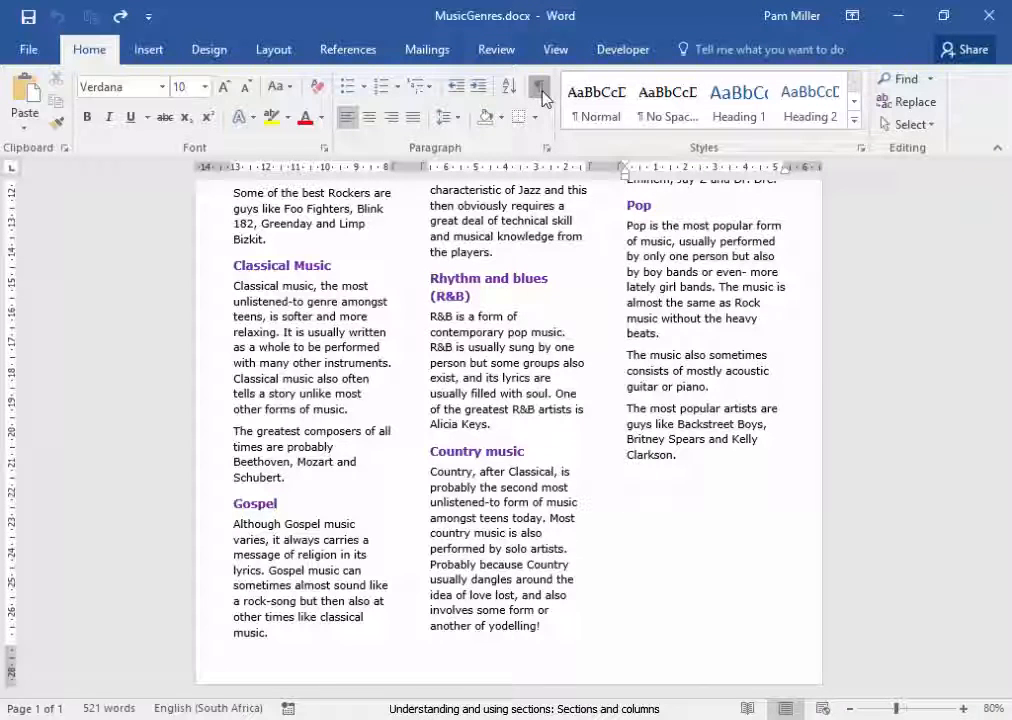
left_click(538, 88)
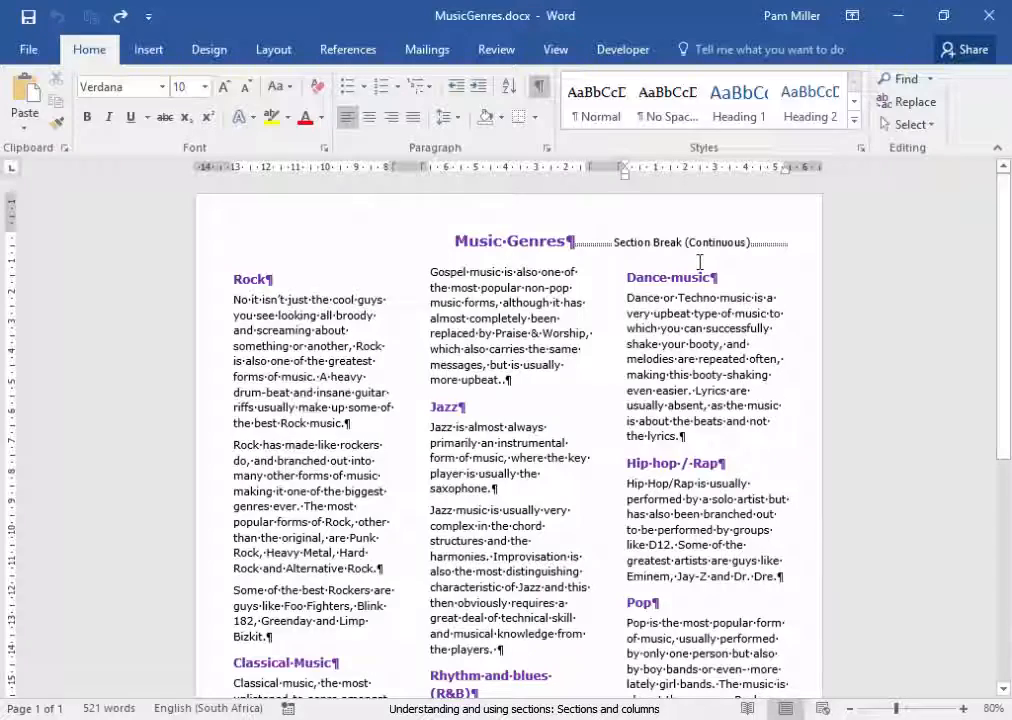
scroll("down", 3)
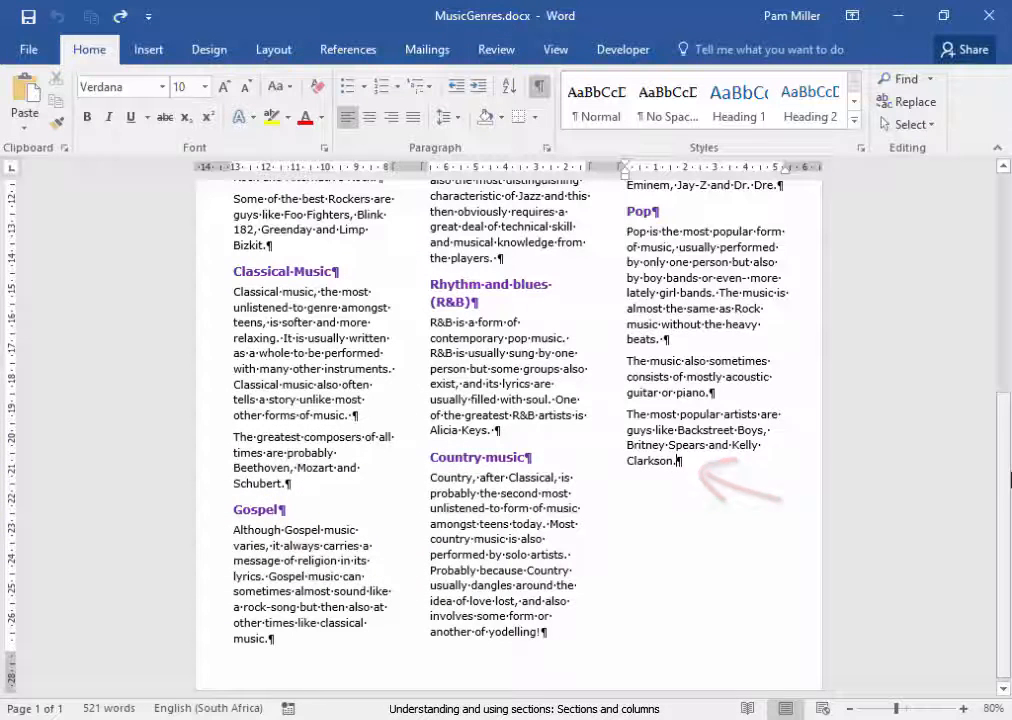
Place the insertion point after 'Clarkson.' and go to the Layout options.
left_click(556, 48)
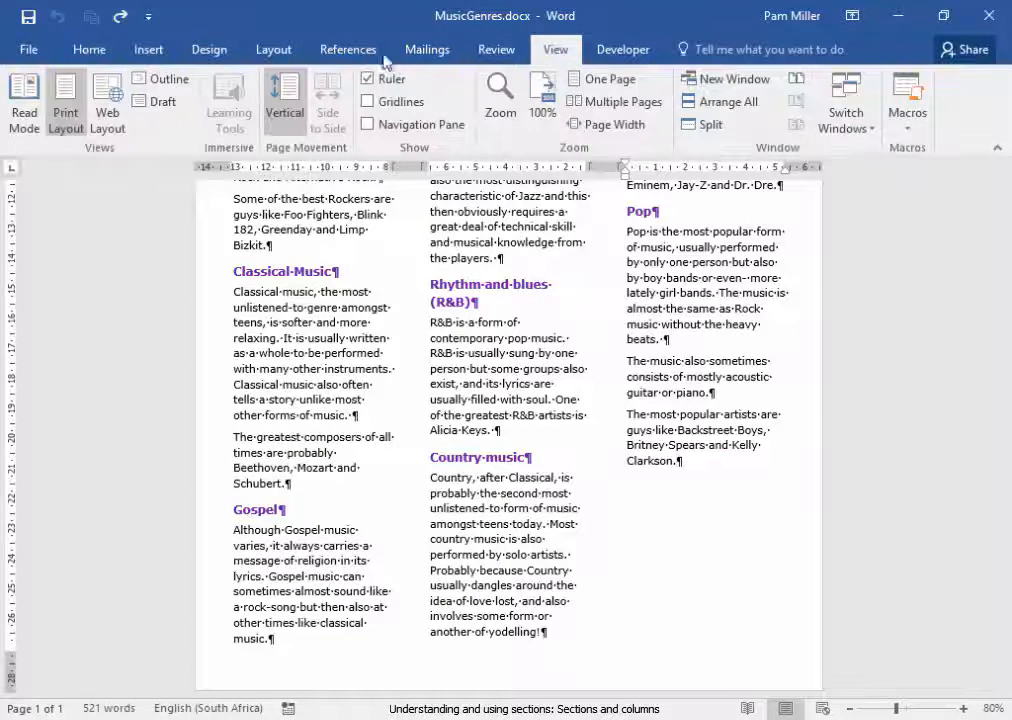
mouse_move(64, 104)
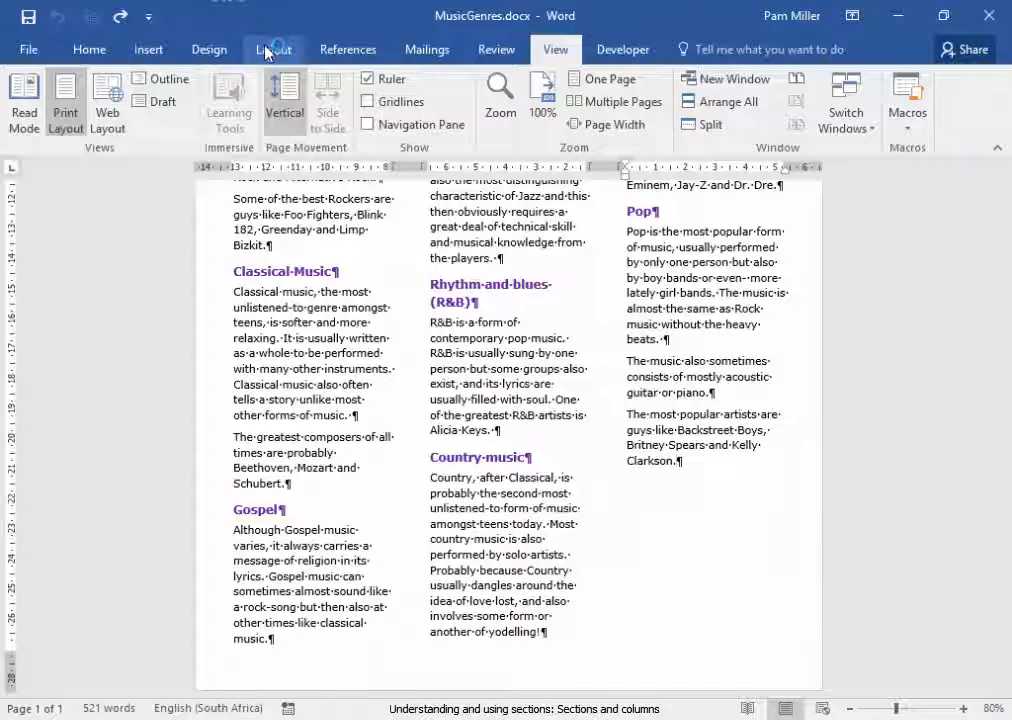
left_click(272, 48)
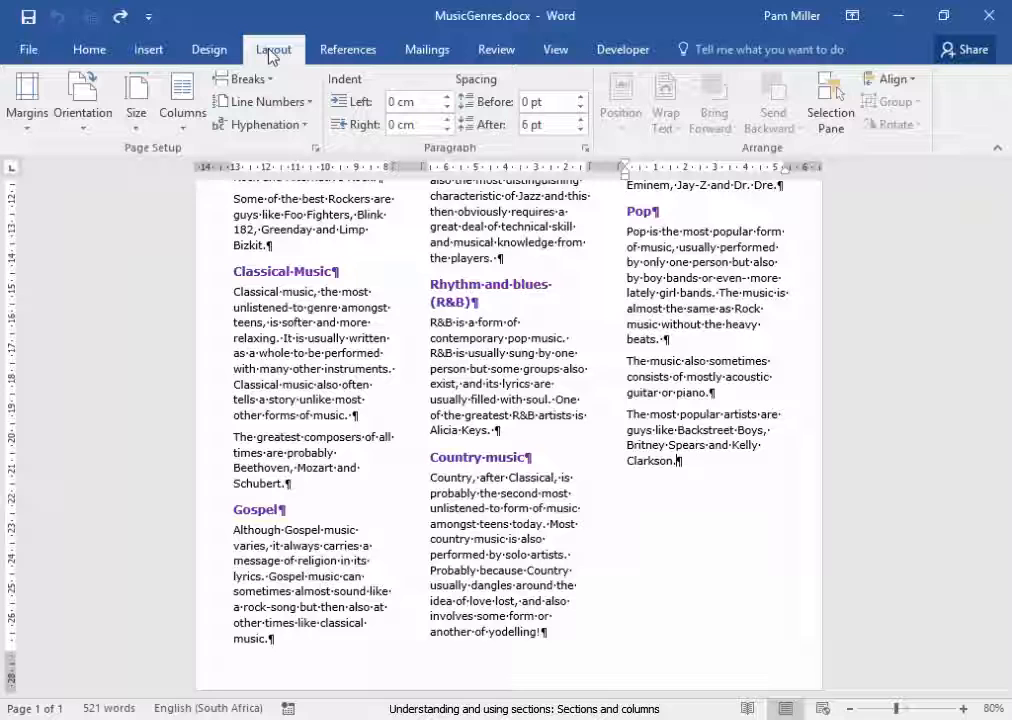
mouse_move(244, 80)
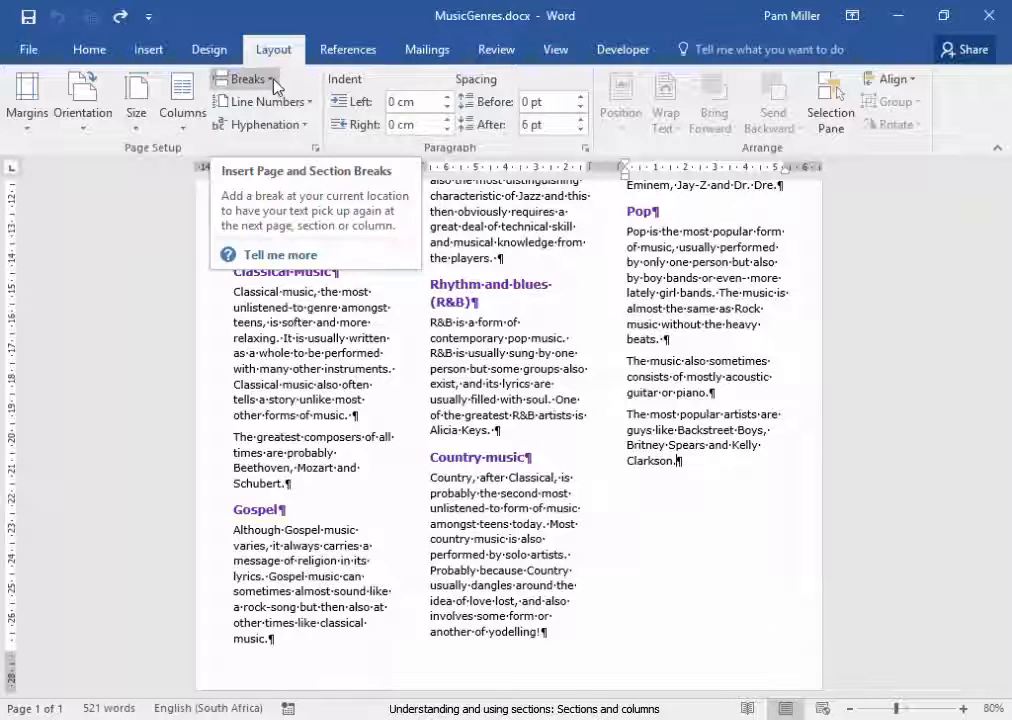
Insert a continuous section break after the final word so the three columns balance.
left_click(248, 80)
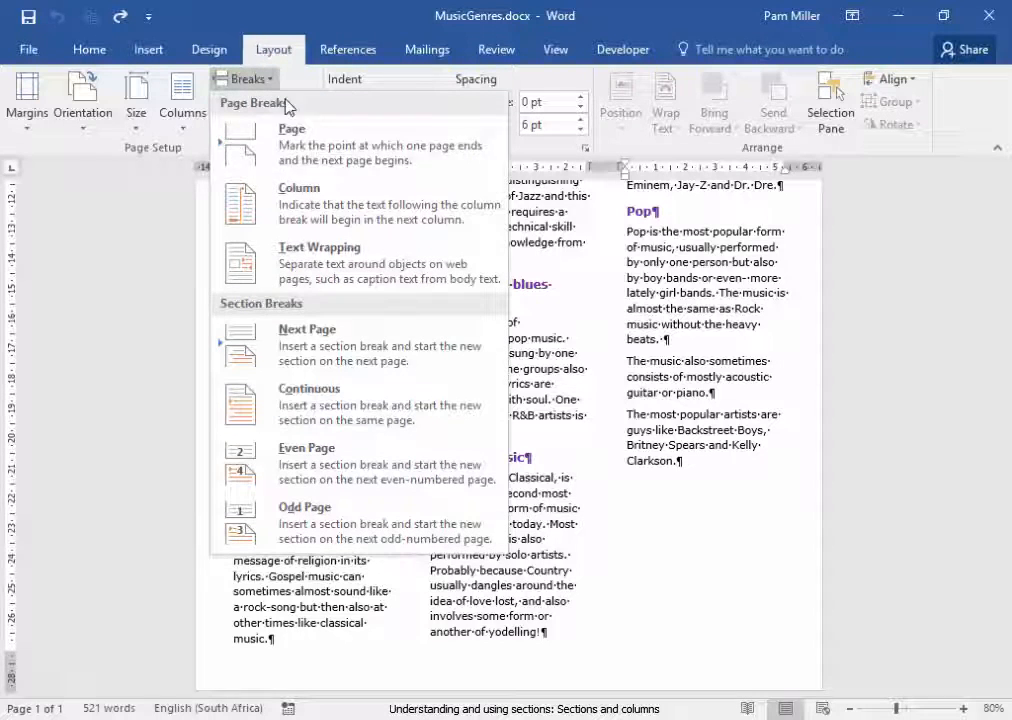
mouse_move(336, 404)
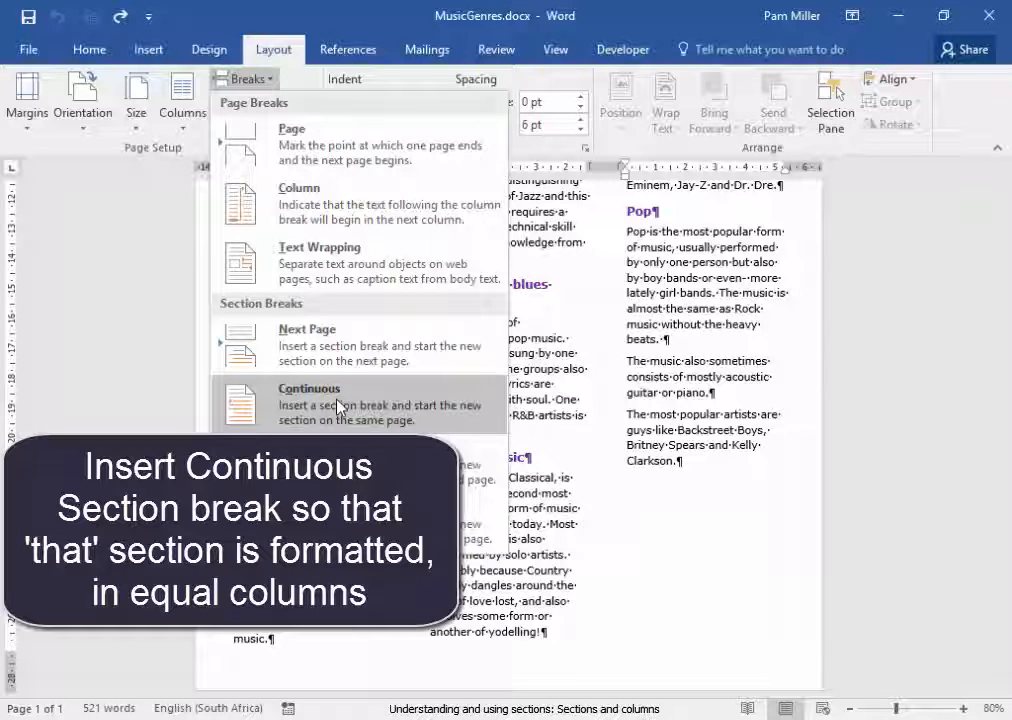
left_click(308, 404)
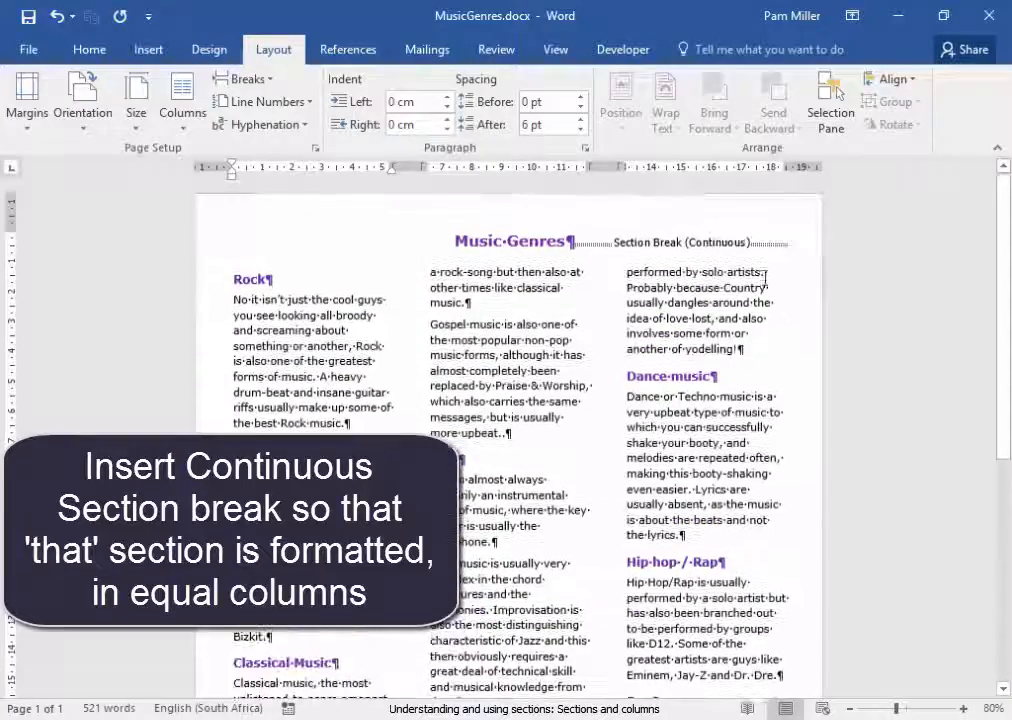
Turn off Show/Hide ¶ from Home, leaving the balanced three-column text clean.
left_click(88, 48)
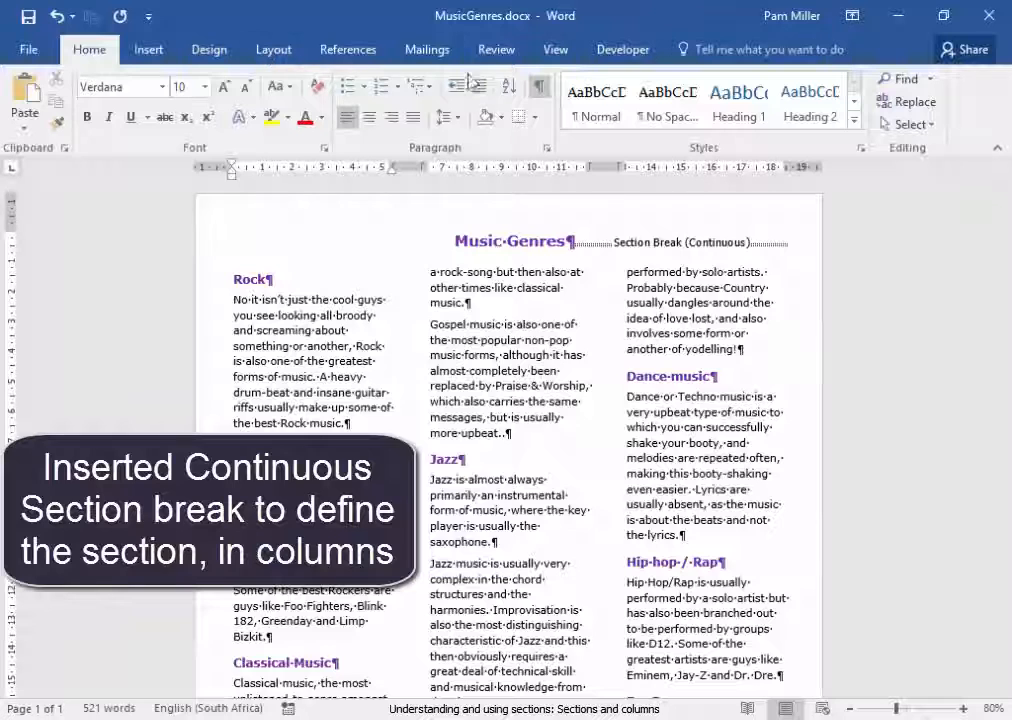
mouse_move(538, 86)
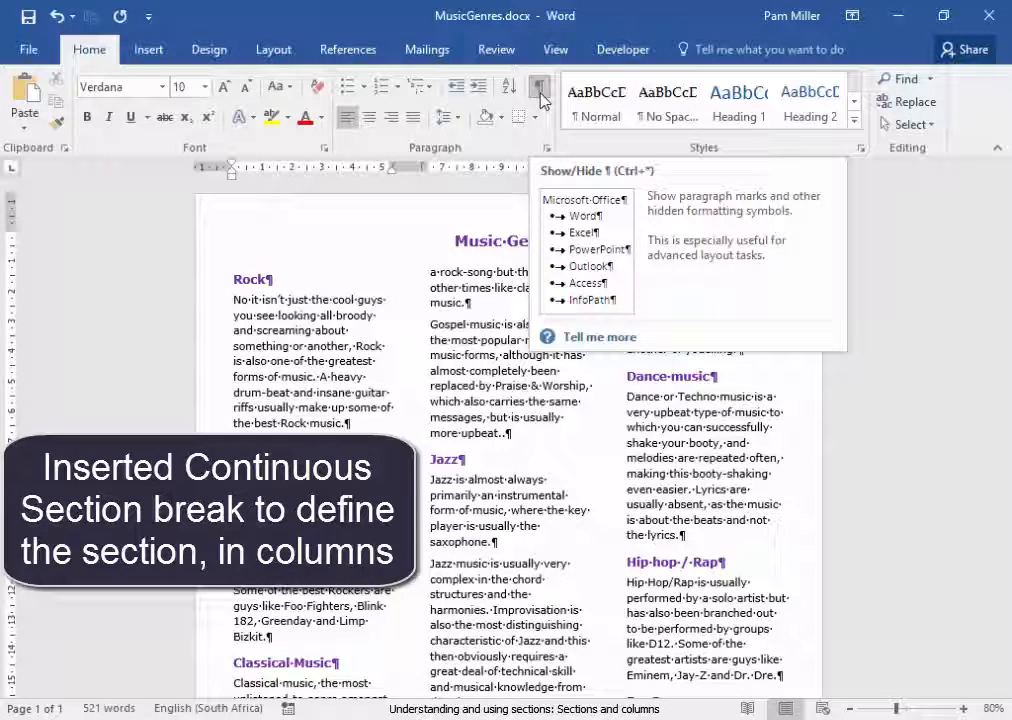
left_click(538, 86)
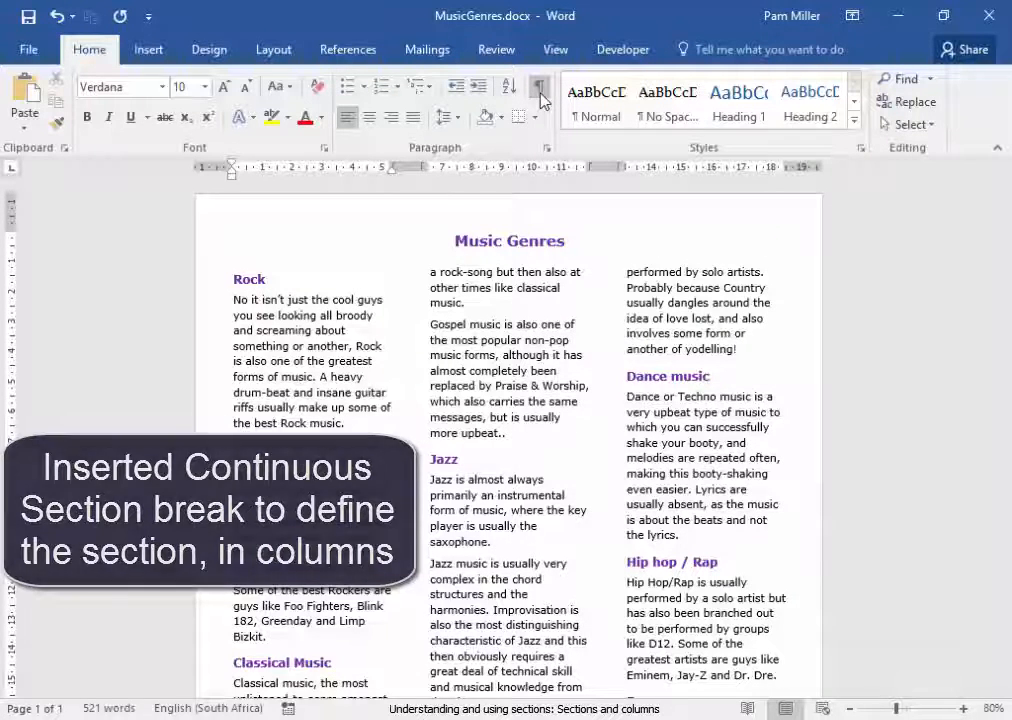